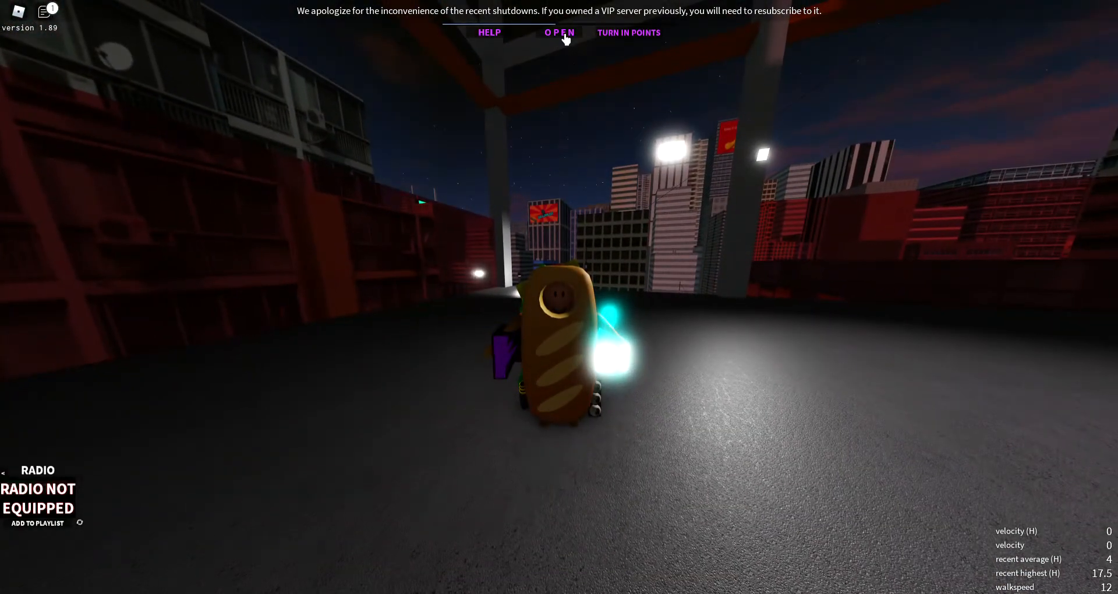
# Close the main menu, lock first-person view, and vault into the dark building for +747 points
pyautogui.click(560, 33)
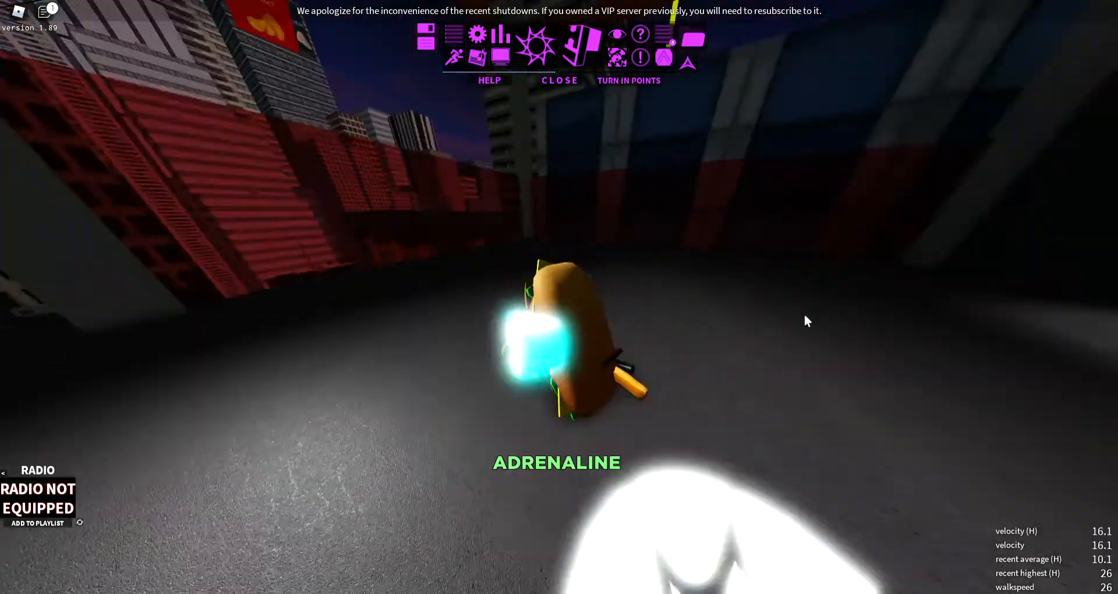
pyautogui.click(537, 44)
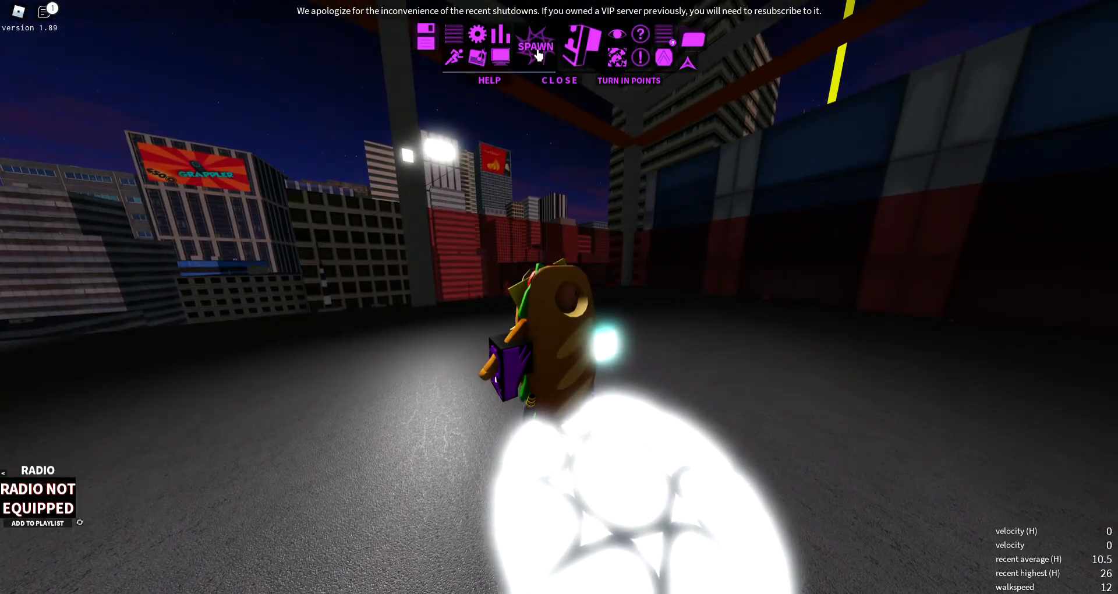
pyautogui.click(535, 45)
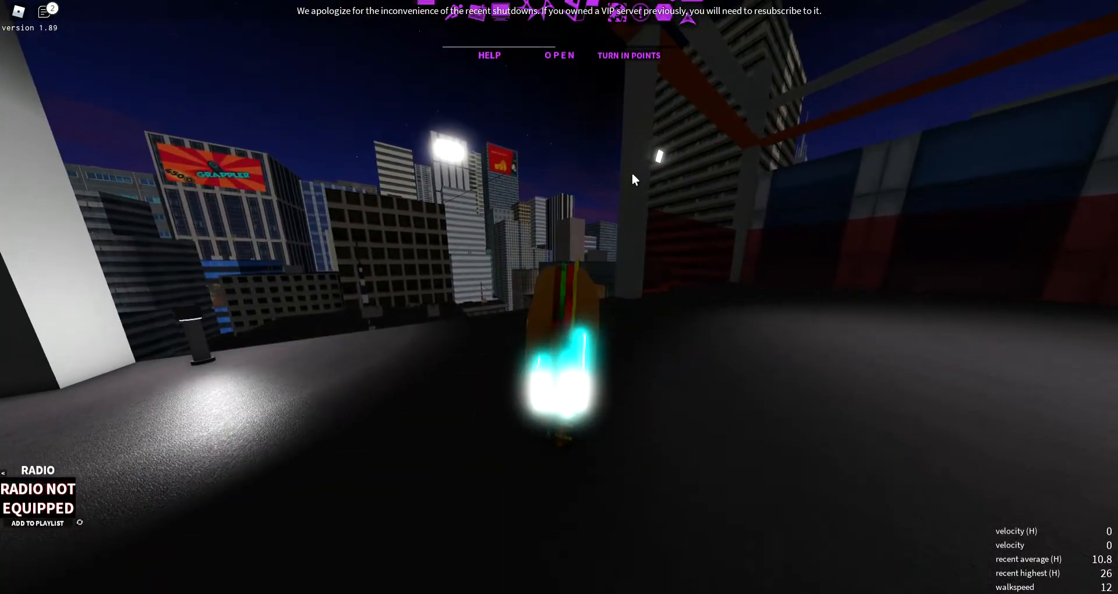
pyautogui.press('semicolon')
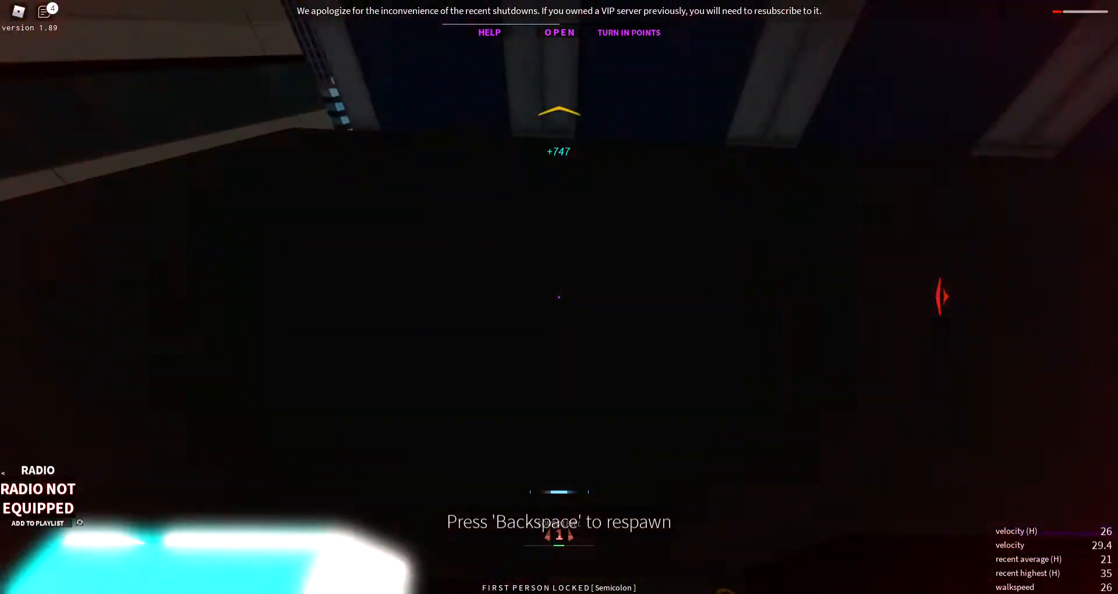
# Wall-climb and jump up the tall tower to stand on a high skyscraper edge
pyautogui.press('backspace')
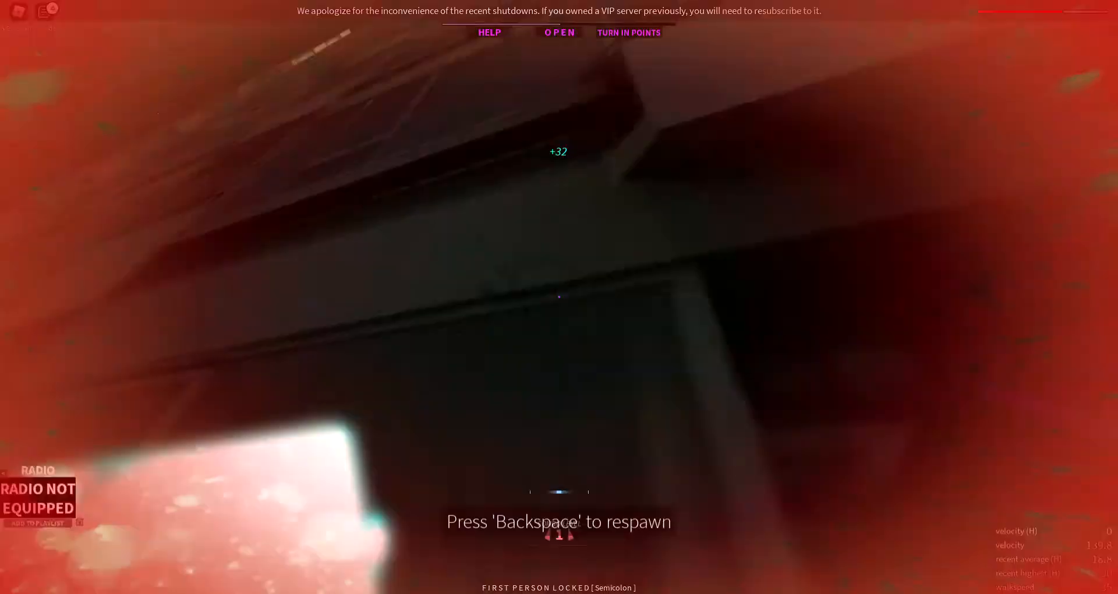
pyautogui.press('Backspace')
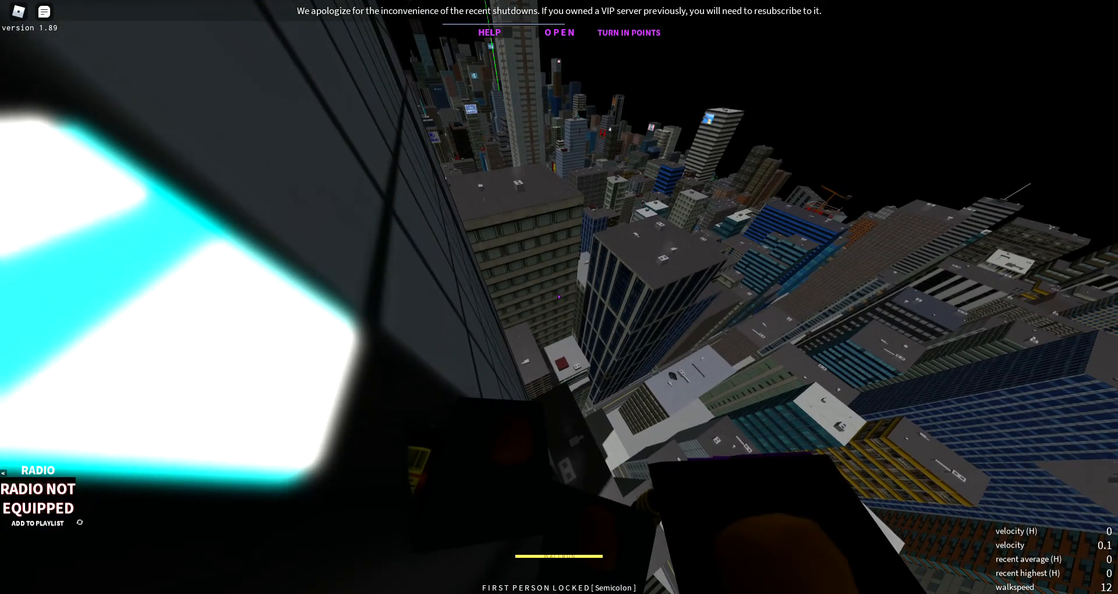
# Browse the skins collection, close it, and land on a concrete ledge for +495 points
pyautogui.click(559, 32)
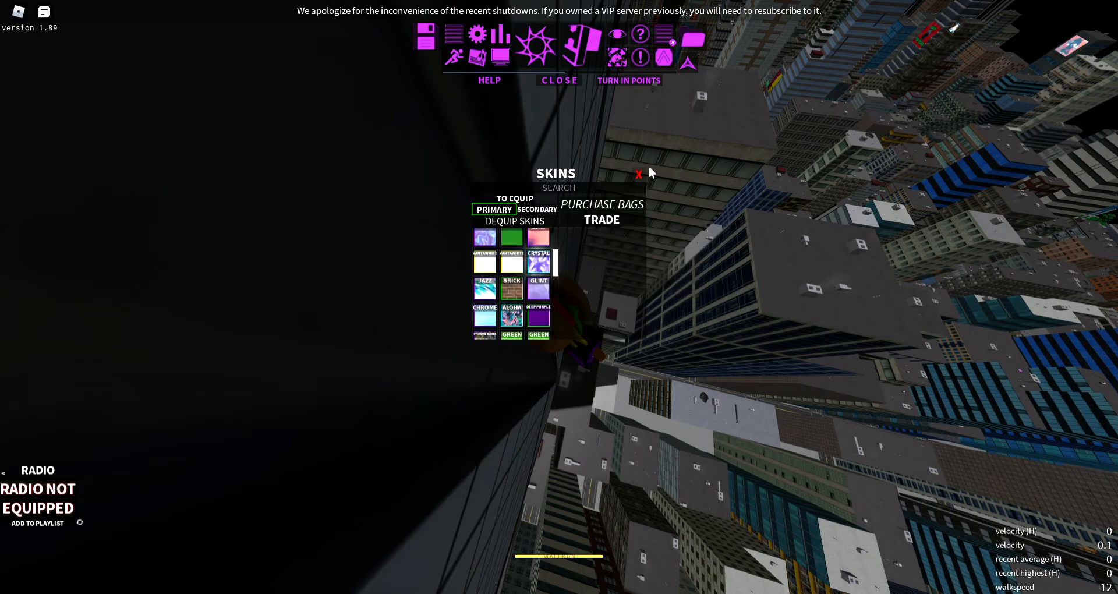
pyautogui.click(558, 79)
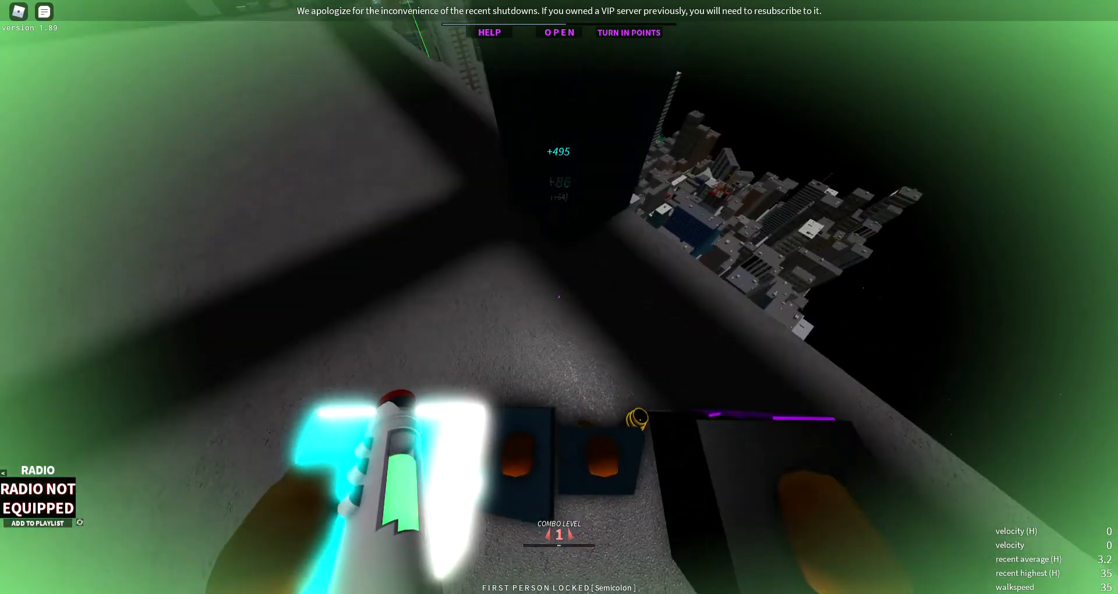
# Glance at the gear list, return to first-person, and climb onto the tower rooftop, ranking up to Novice
pyautogui.click(559, 32)
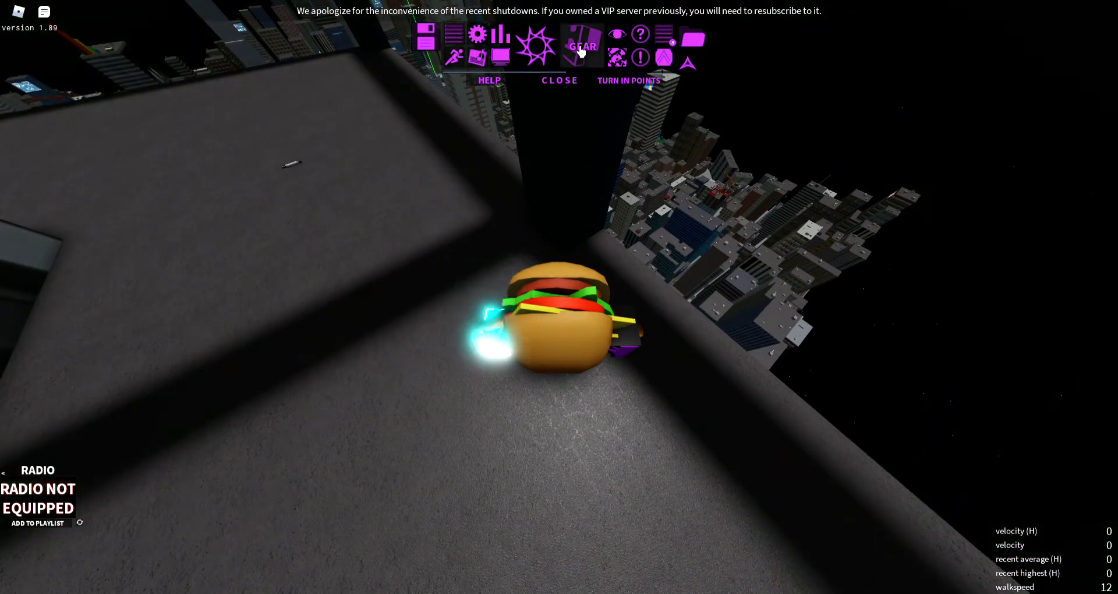
pyautogui.click(582, 44)
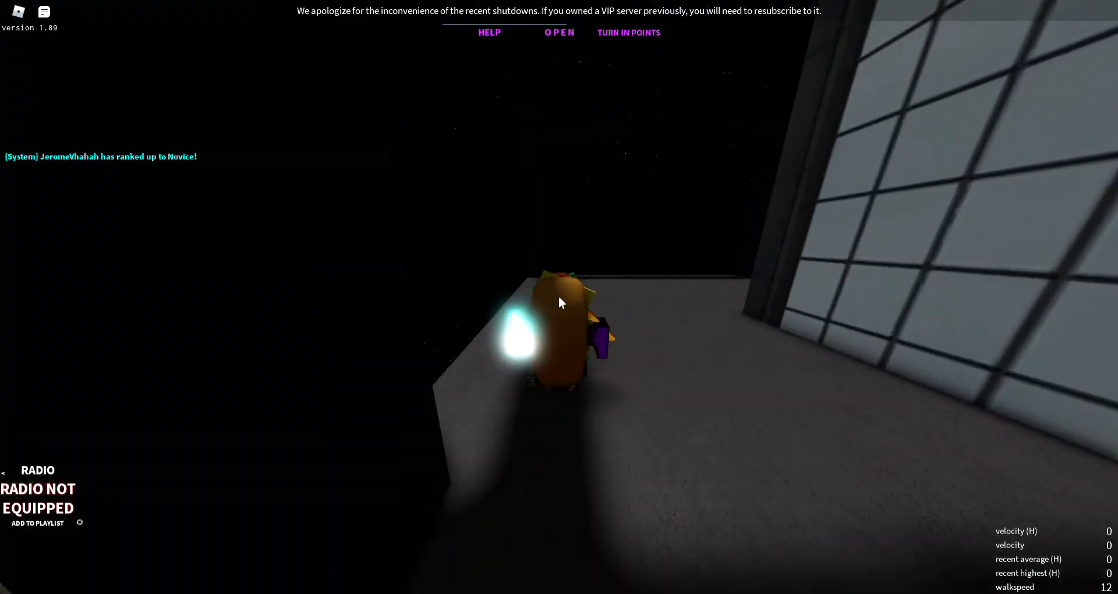
pyautogui.press('semicolon')
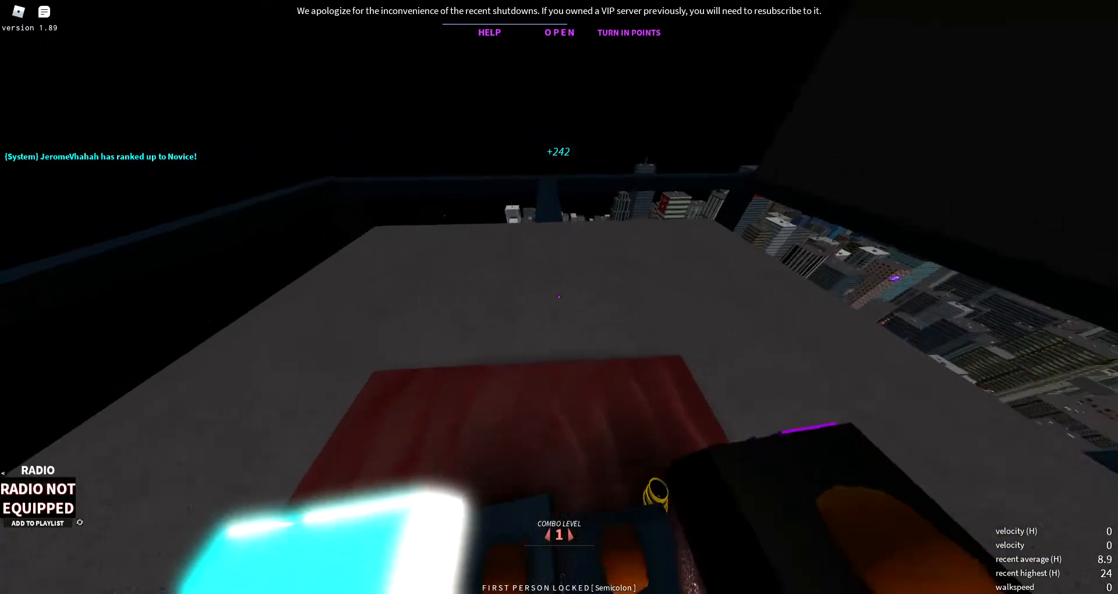
pyautogui.click(559, 32)
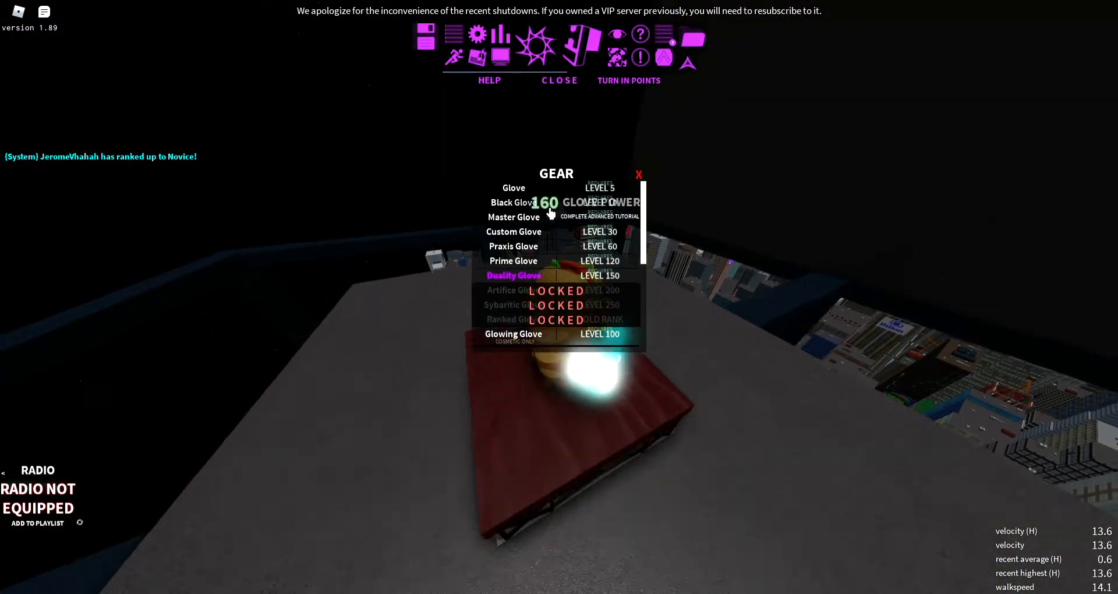
pyautogui.click(639, 175)
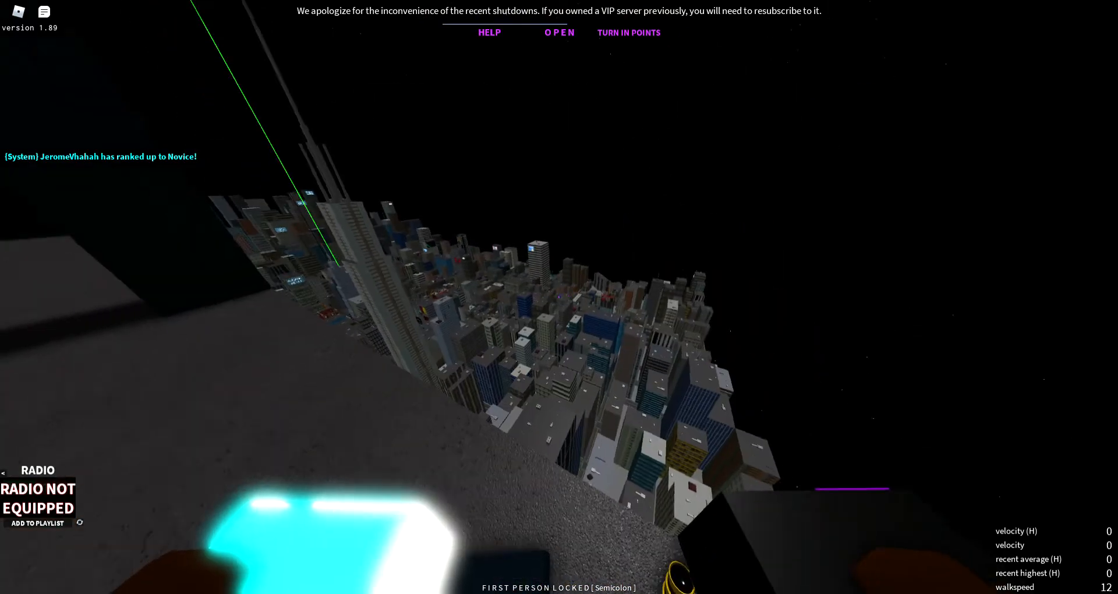
# Scroll through the gear list, close it, and open the skins collection
pyautogui.click(559, 32)
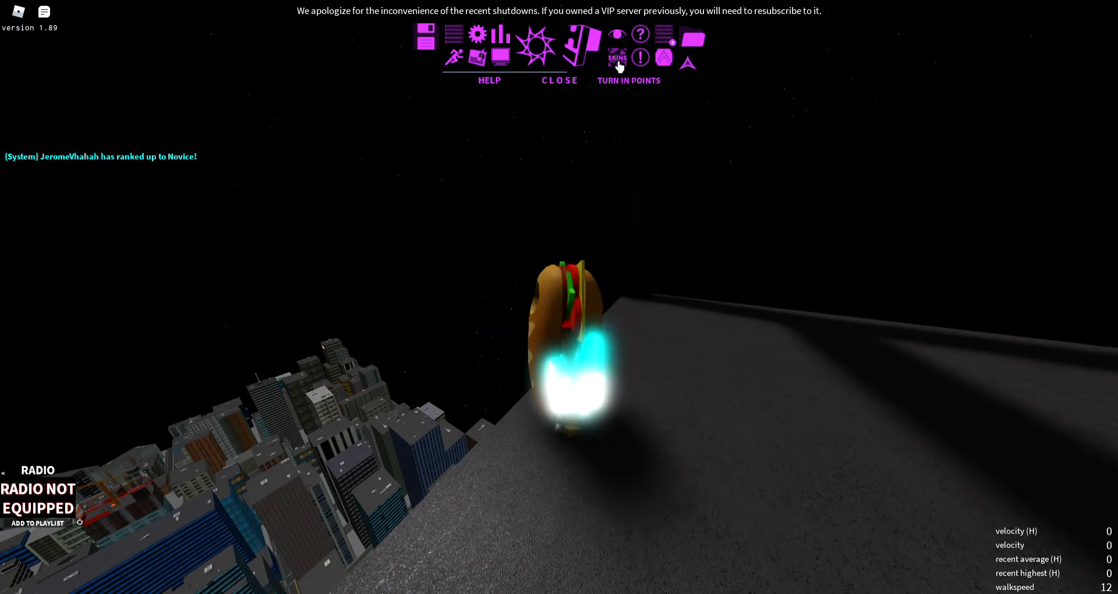
pyautogui.click(616, 56)
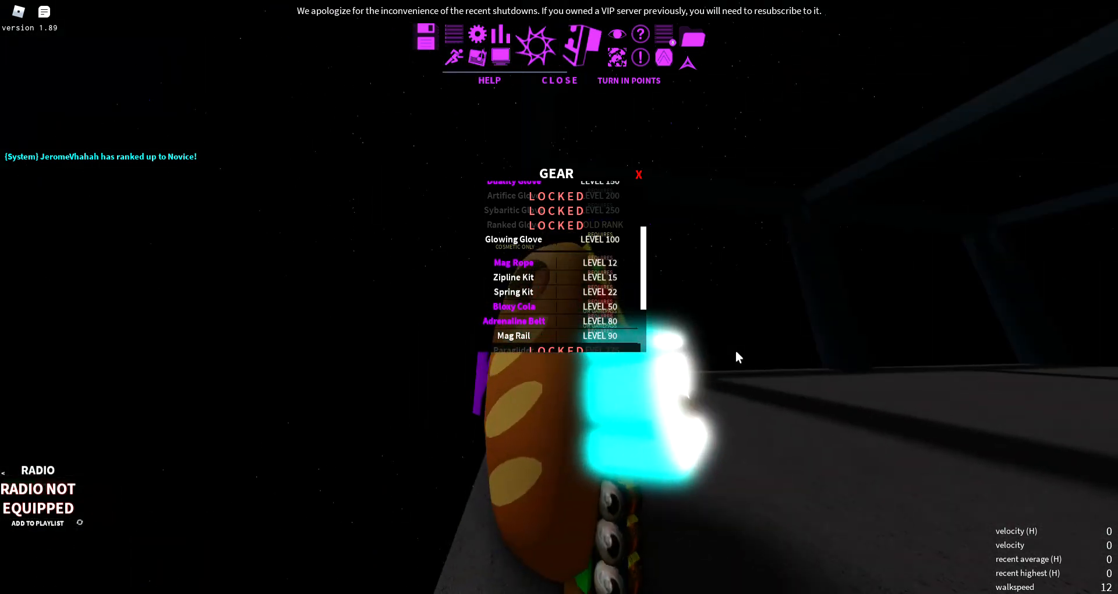
pyautogui.scroll(-3)
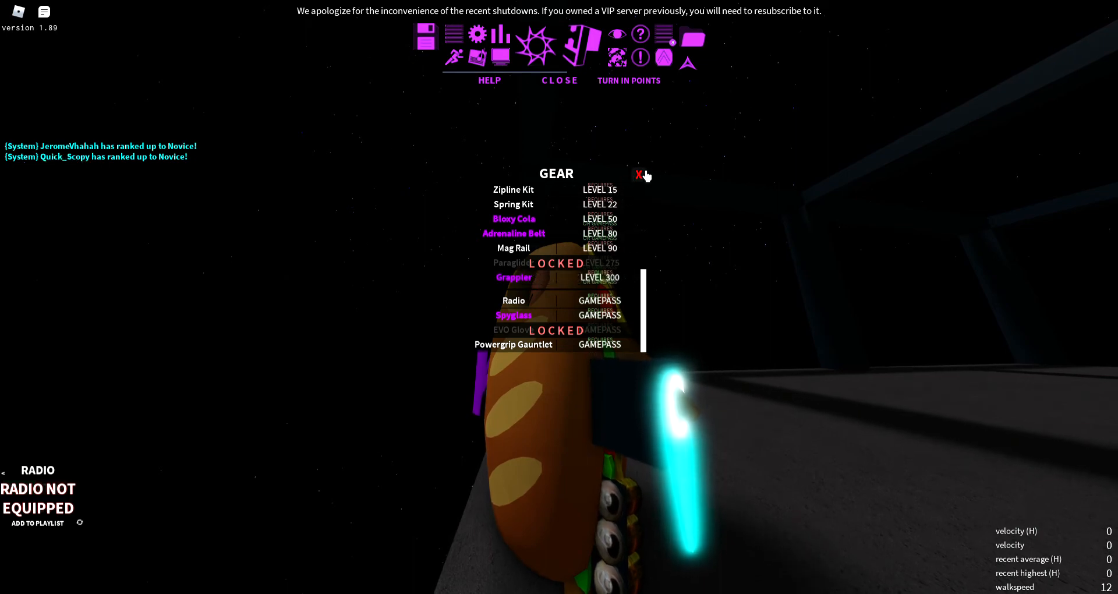
pyautogui.click(638, 176)
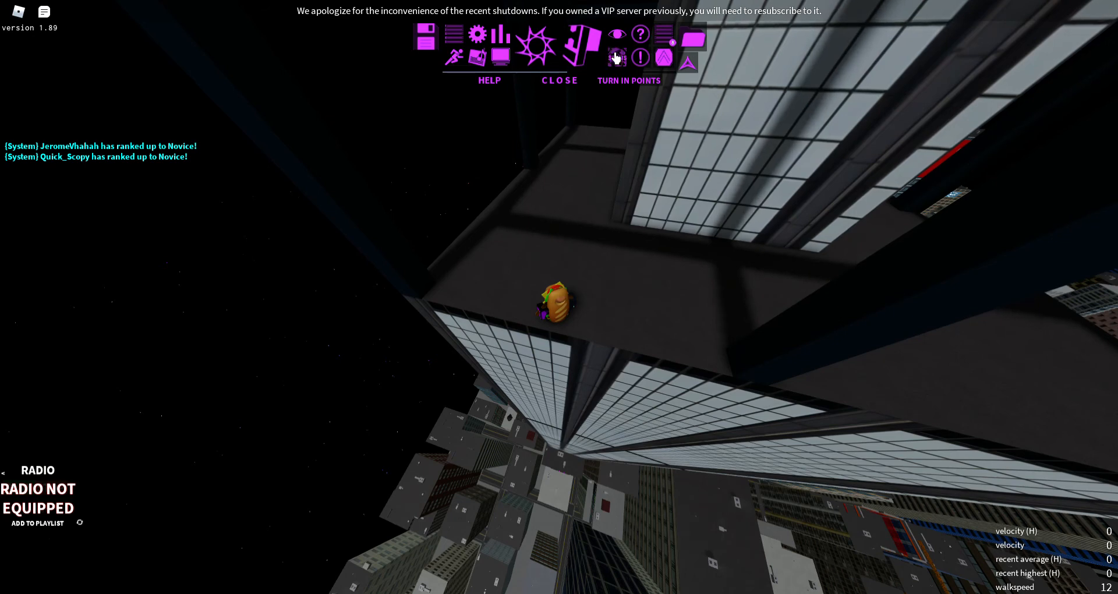
pyautogui.click(614, 58)
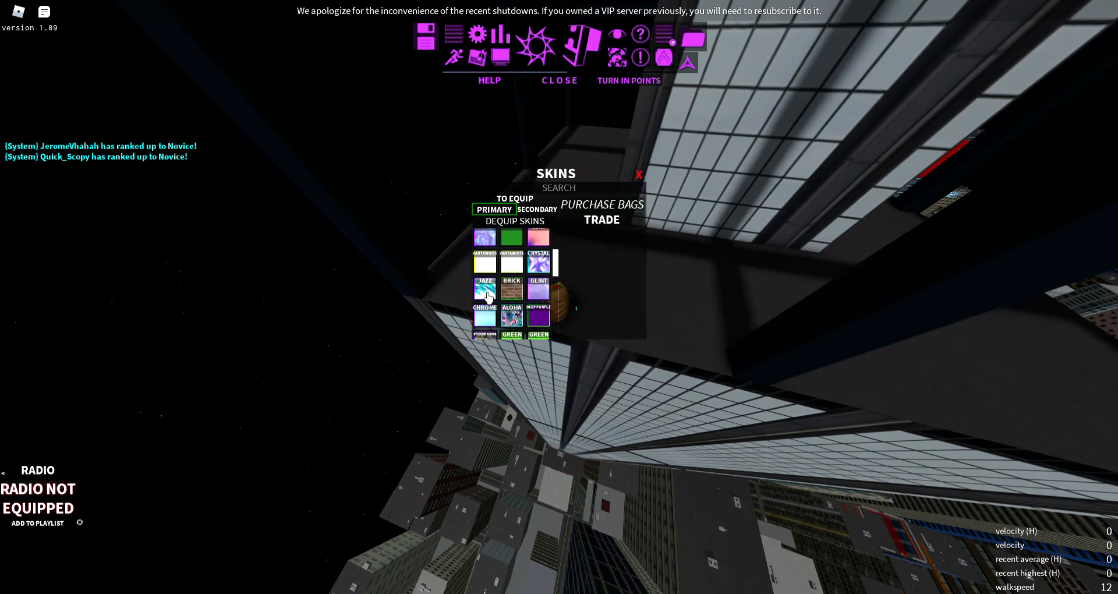